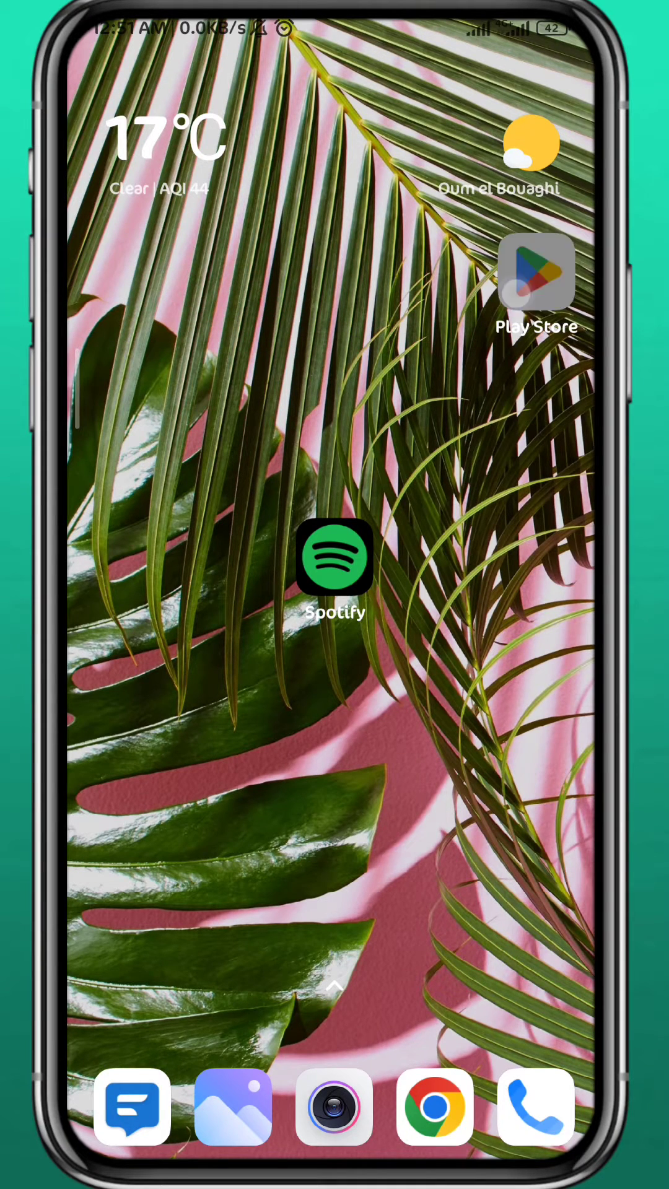
- Search the Play Store for "spo" and choose the Spotify suggestion to reach the app
{"action": "left_click", "coordinate": [535, 272]}
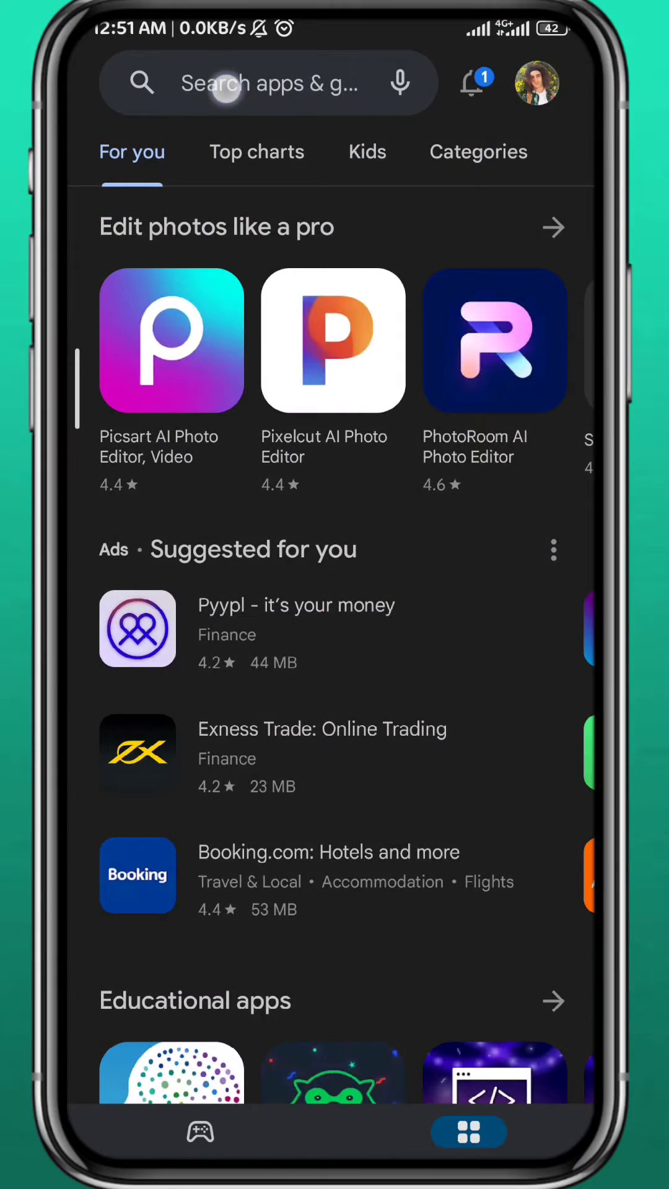
{"action": "left_click", "coordinate": [269, 83]}
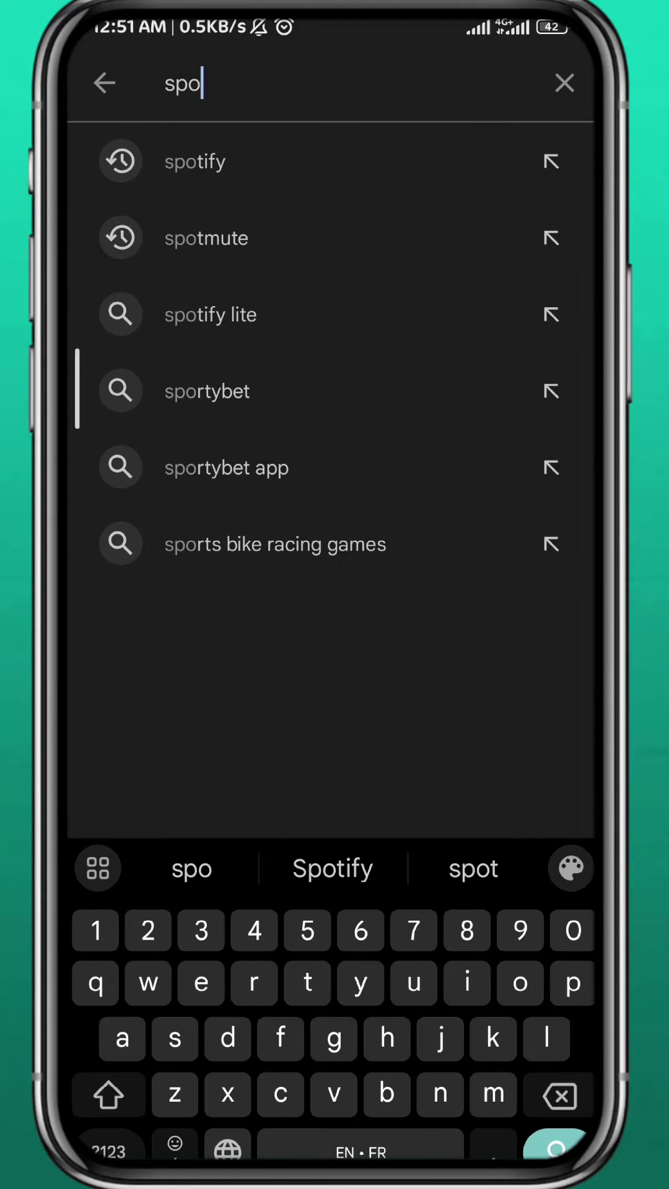
{"action": "left_click", "coordinate": [195, 161]}
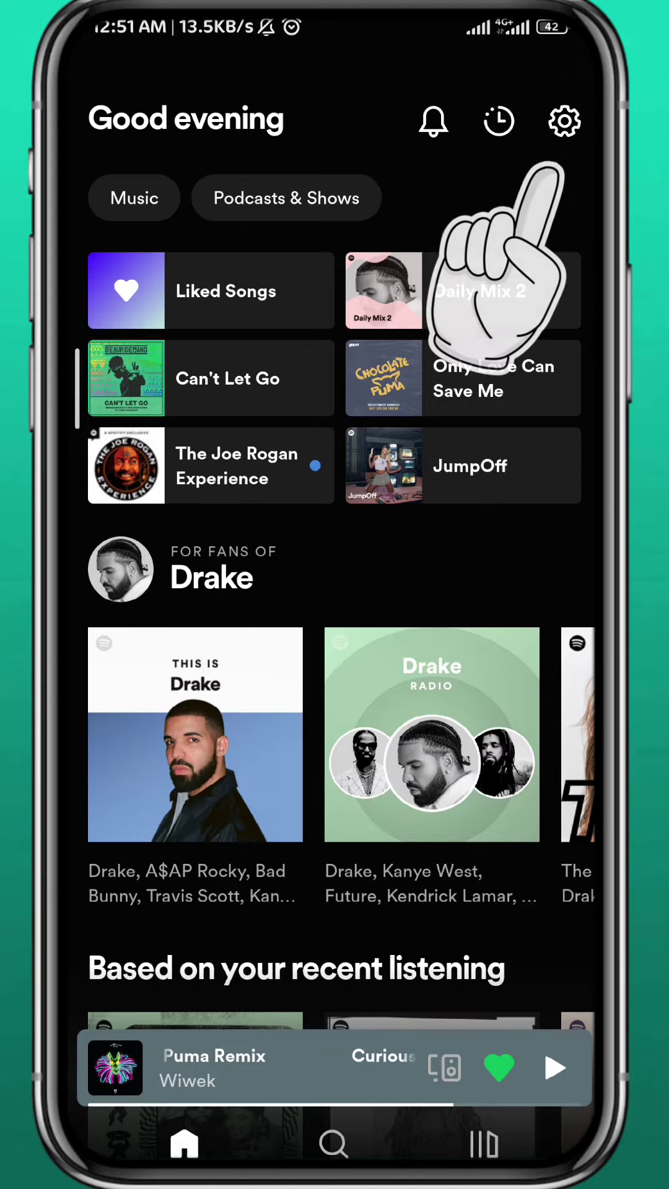
- View the account's Email page under Spotify Settings, then move to the browser settings
{"action": "left_click", "coordinate": [565, 120]}
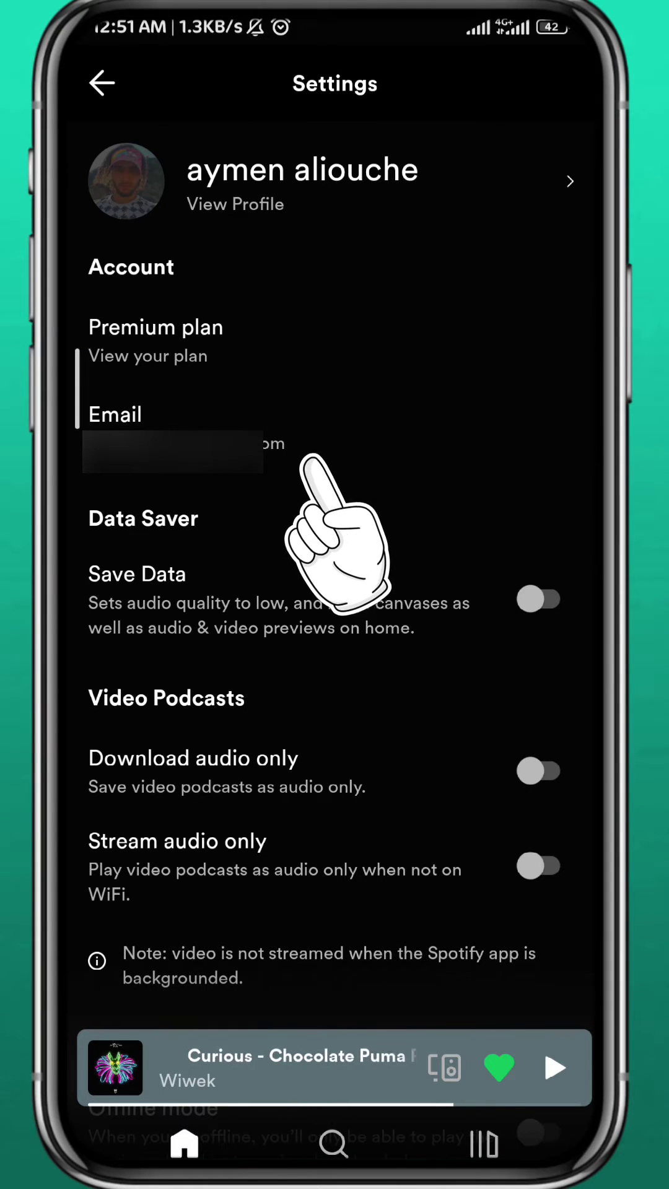
{"action": "left_click", "coordinate": [182, 413]}
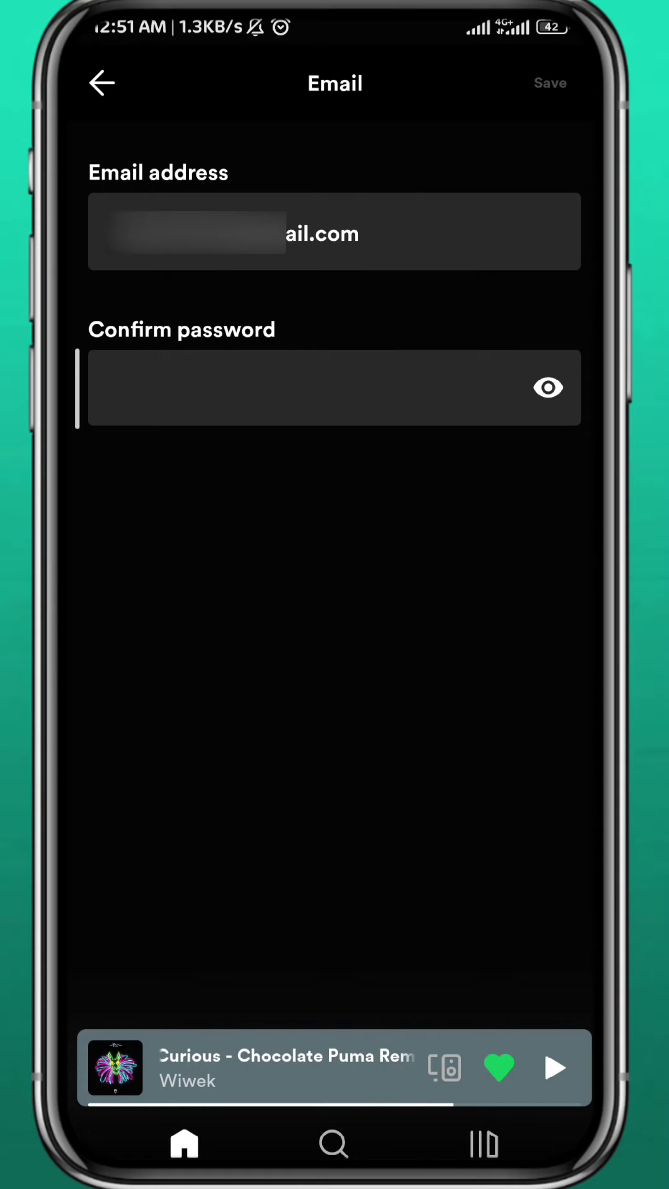
{"action": "left_click", "coordinate": [546, 388]}
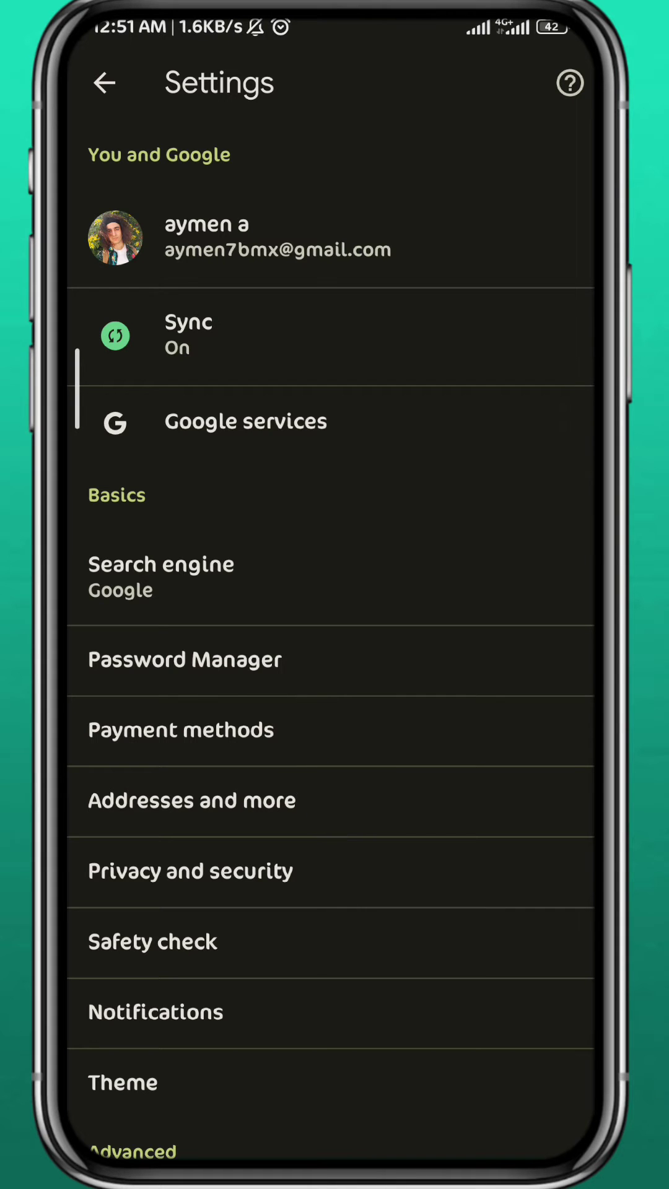
- Show the saved spotify.com login in Chrome's Password Manager with its email and masked password
{"action": "left_click", "coordinate": [184, 659]}
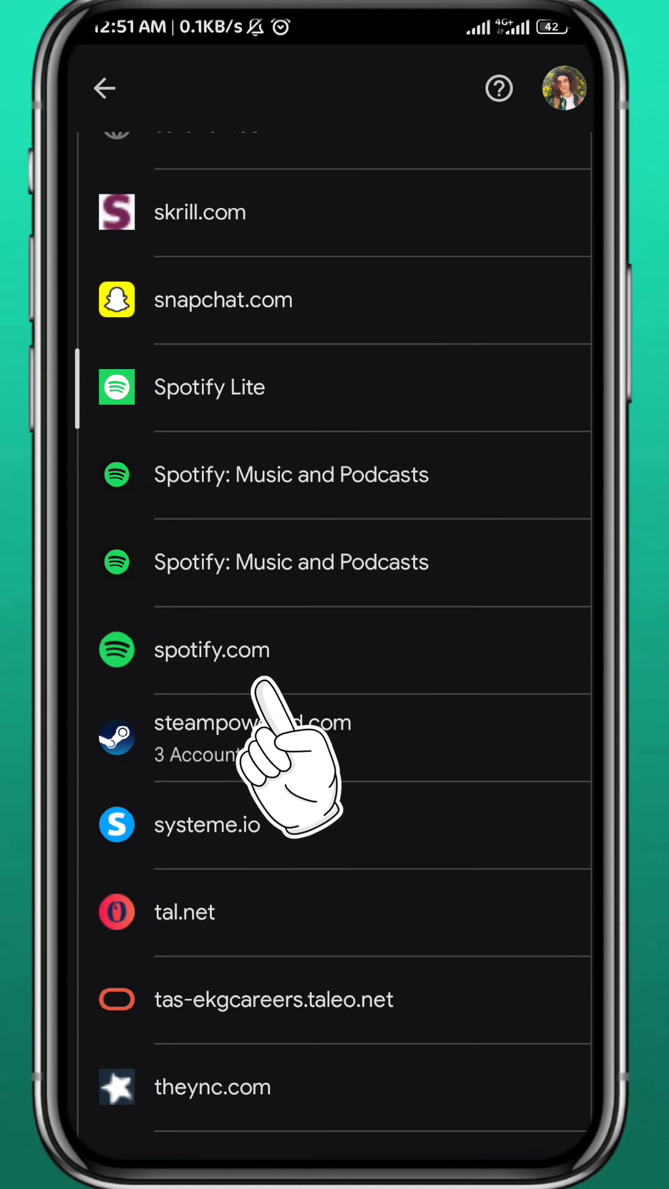
{"action": "left_click", "coordinate": [212, 650]}
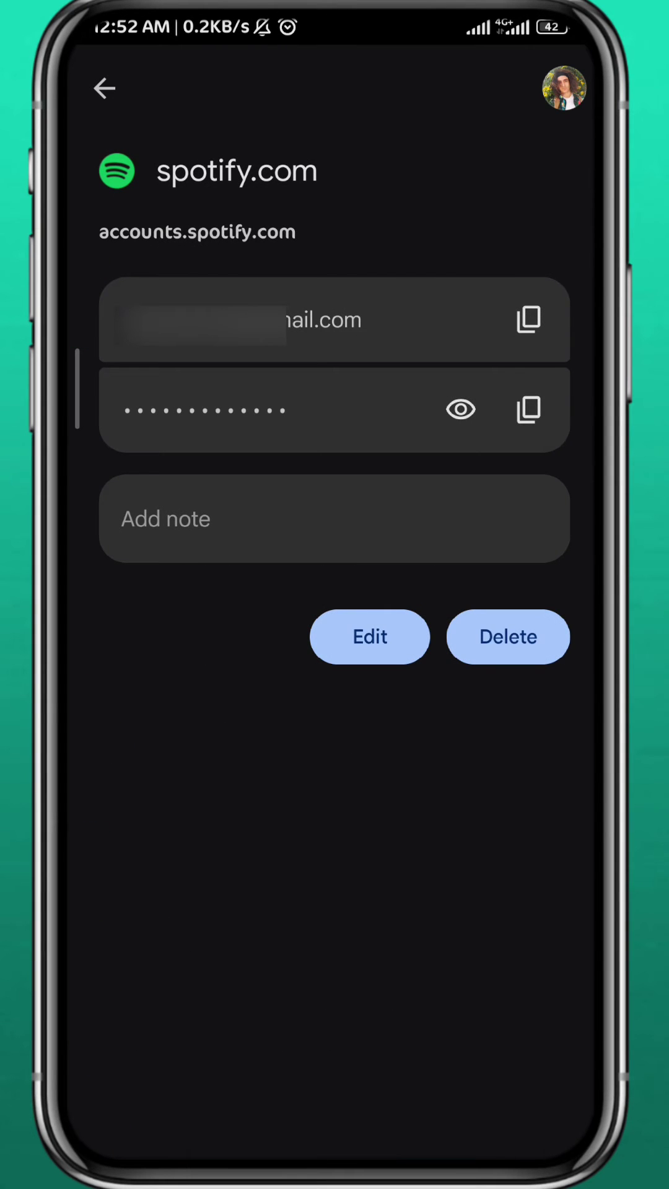